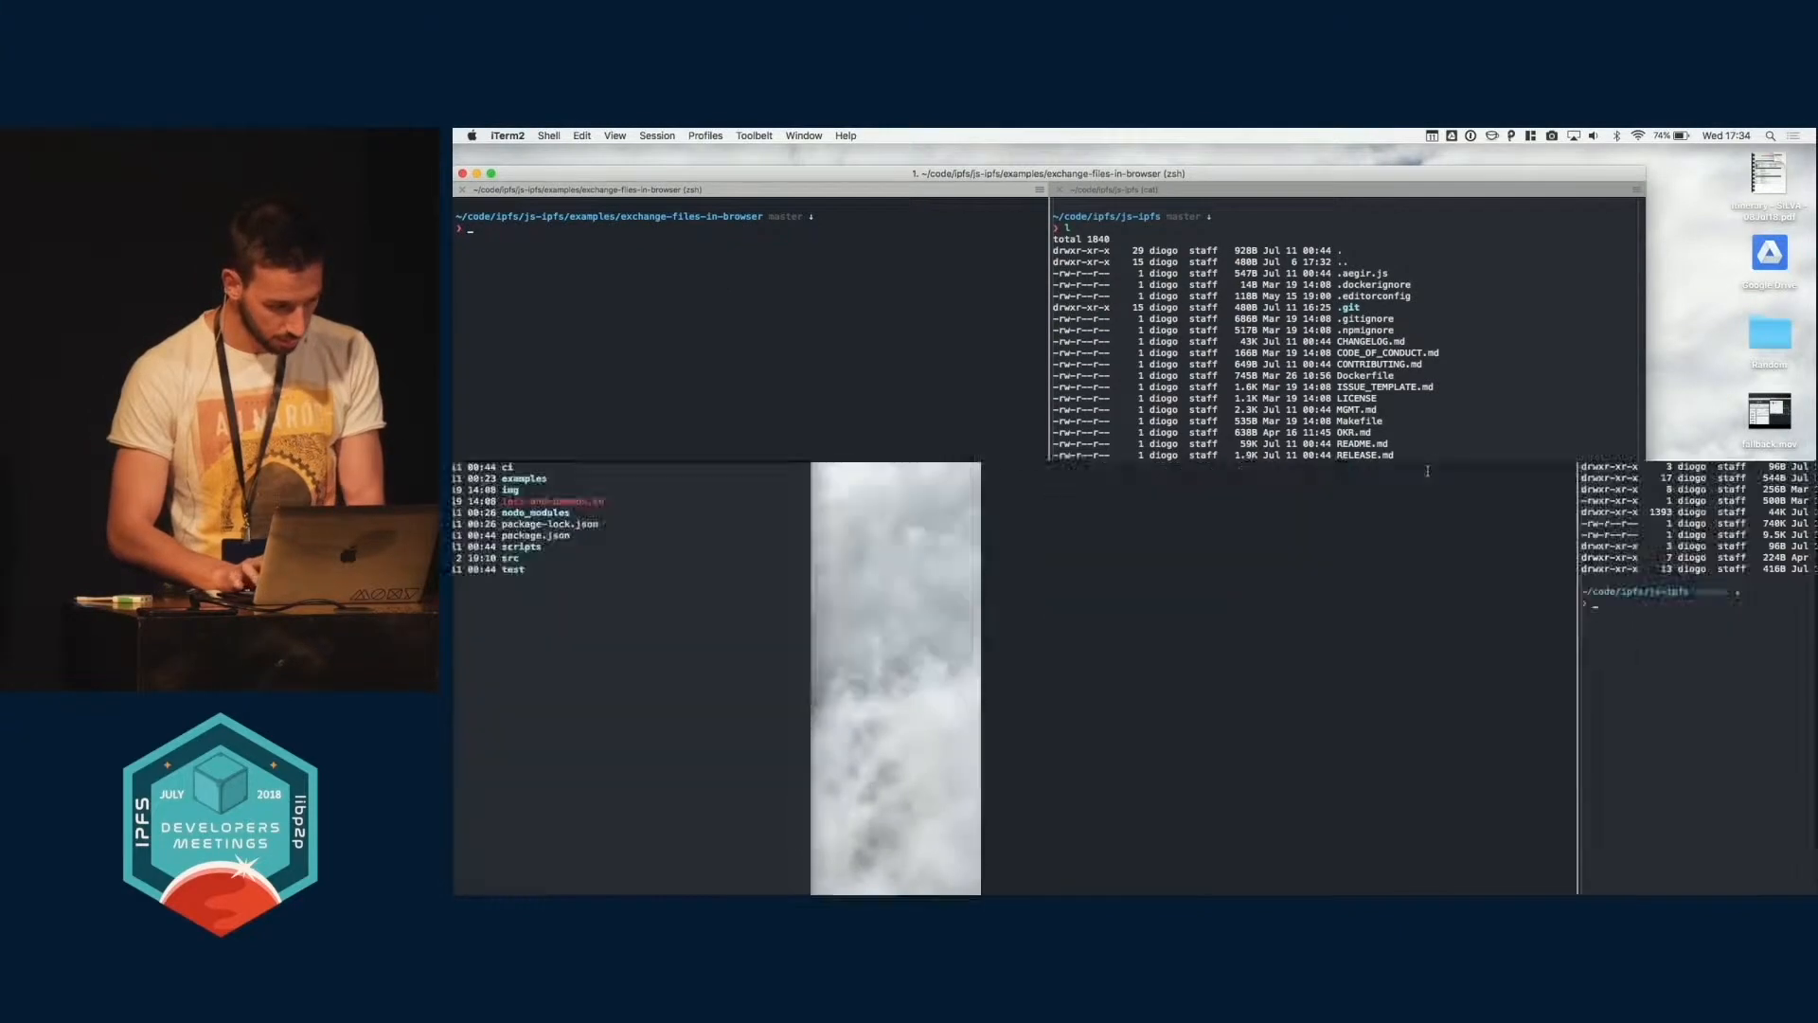
Step: Point the new Chrome tab at localhost:12345/#berlin-dev
key("Return")
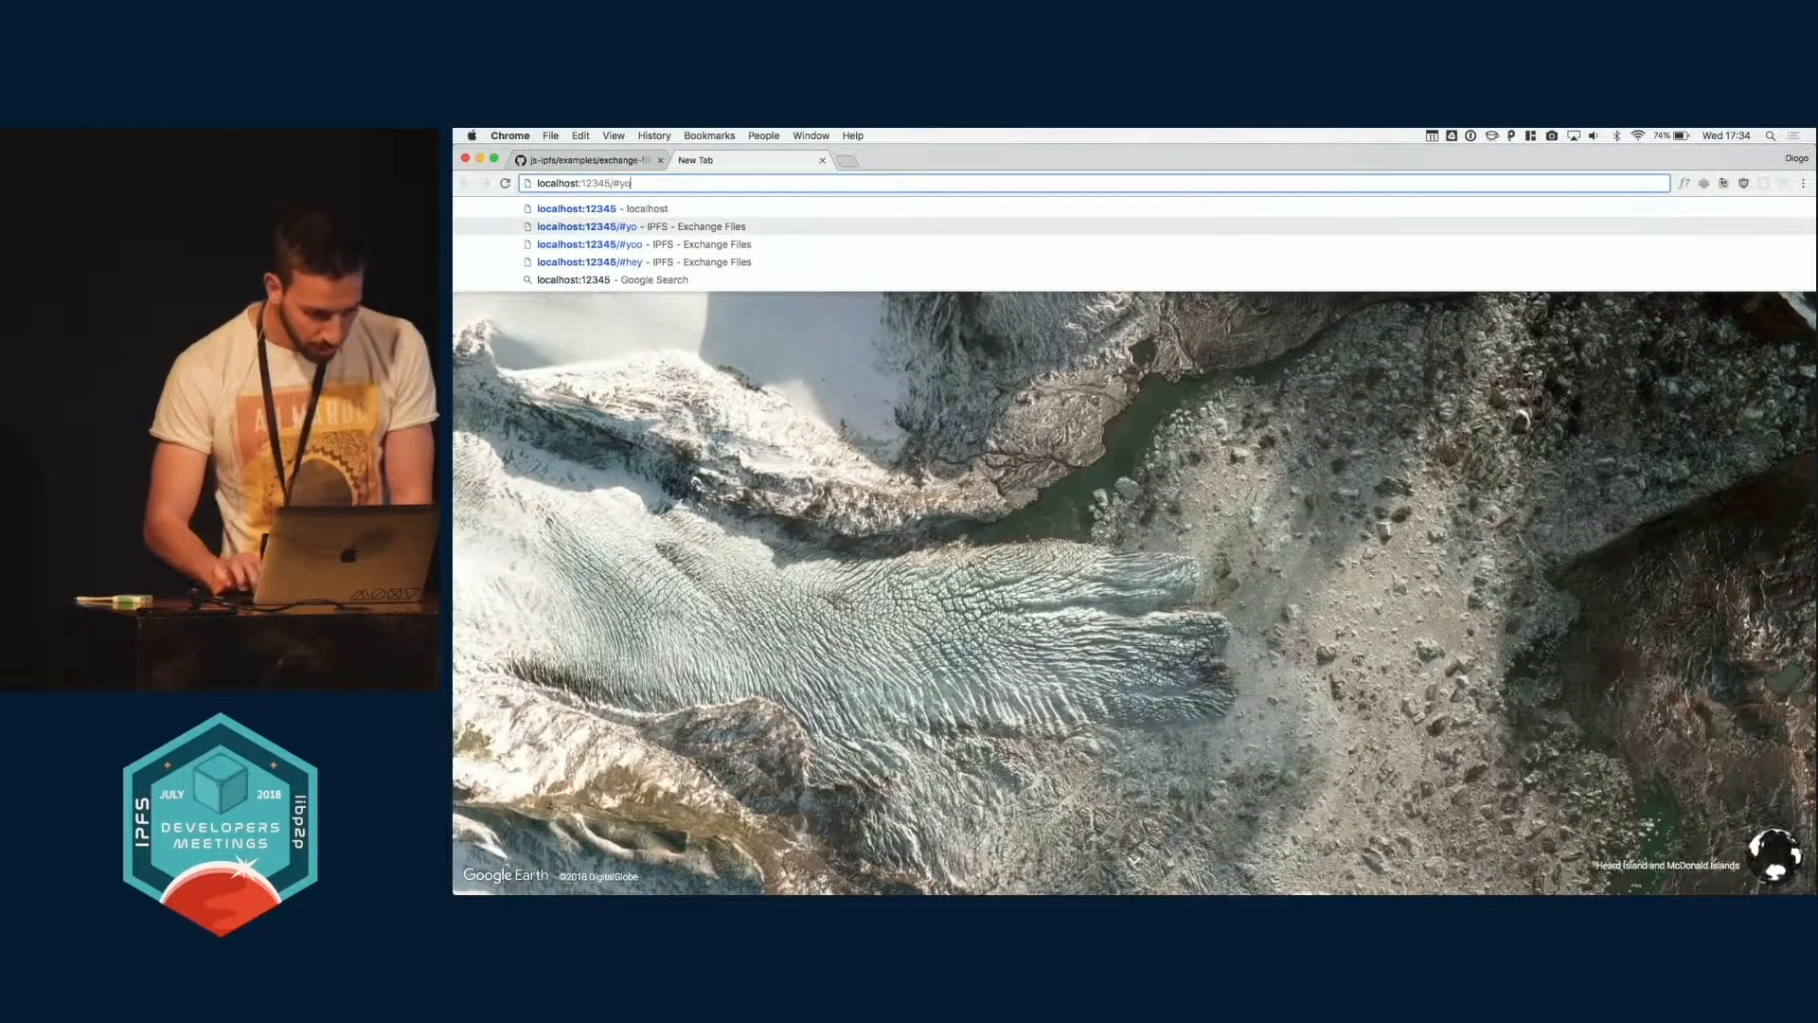
key("Backspace")
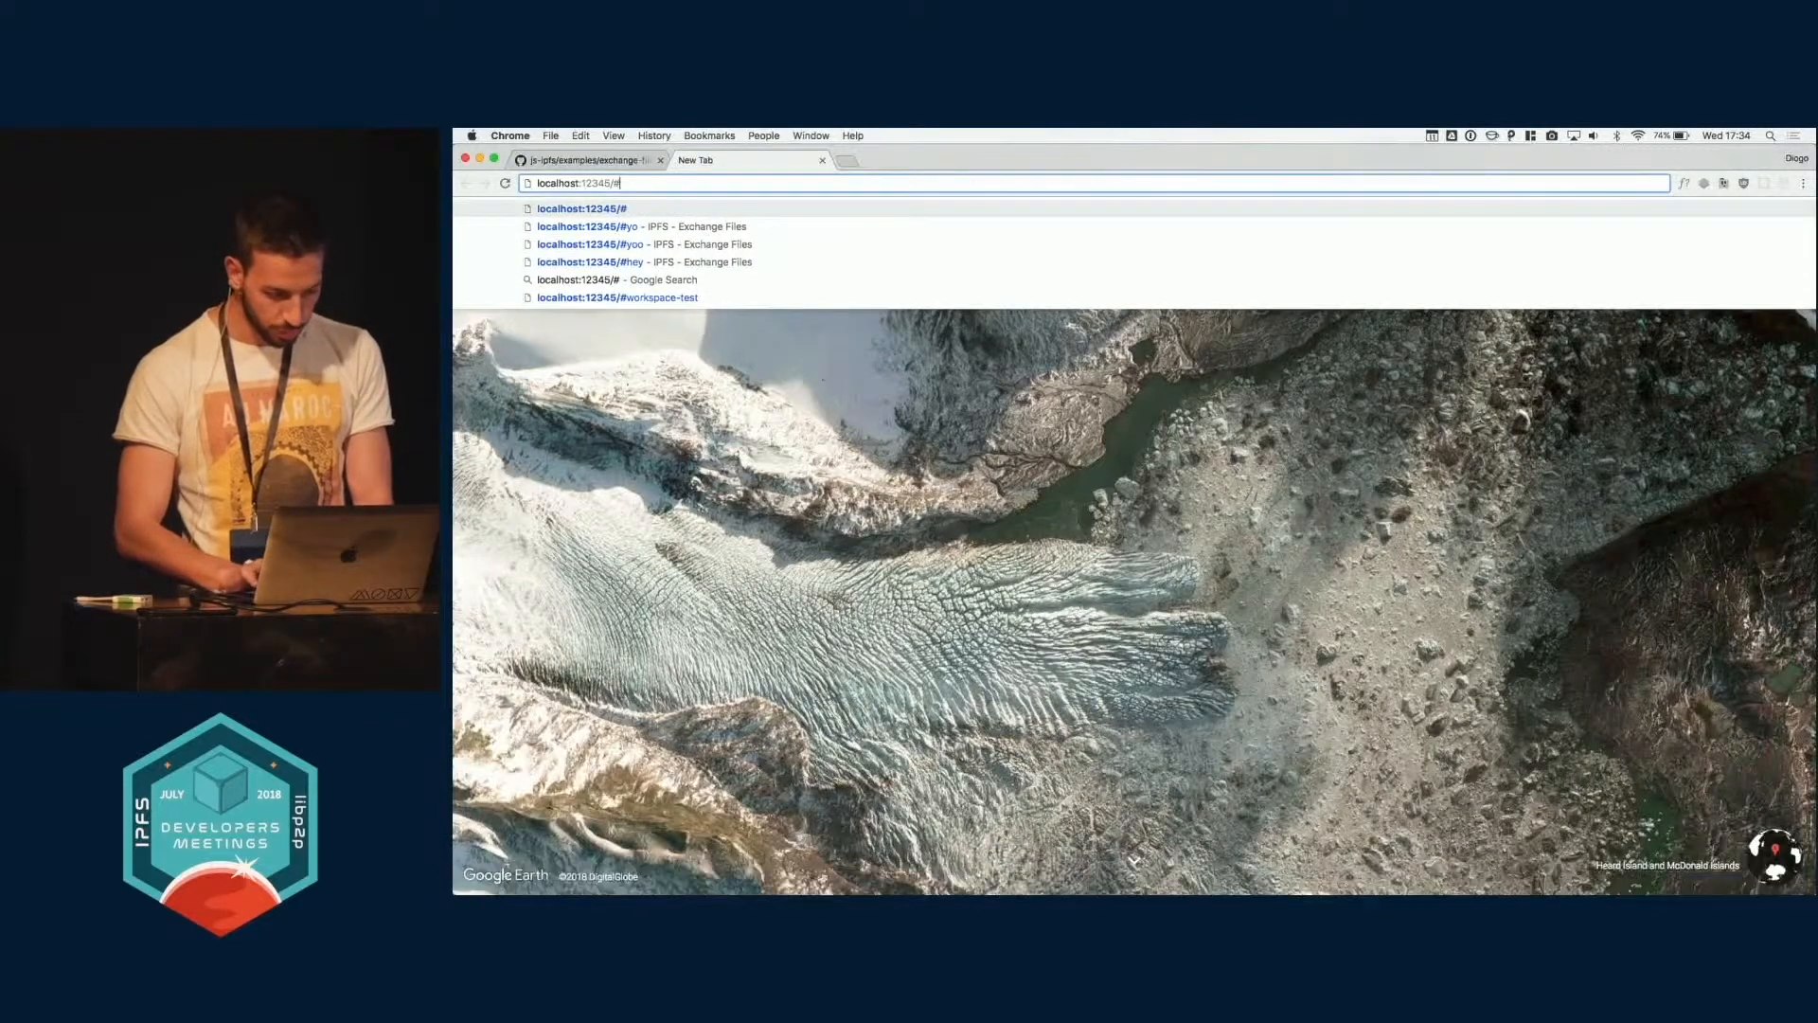
type("berlin-dev")
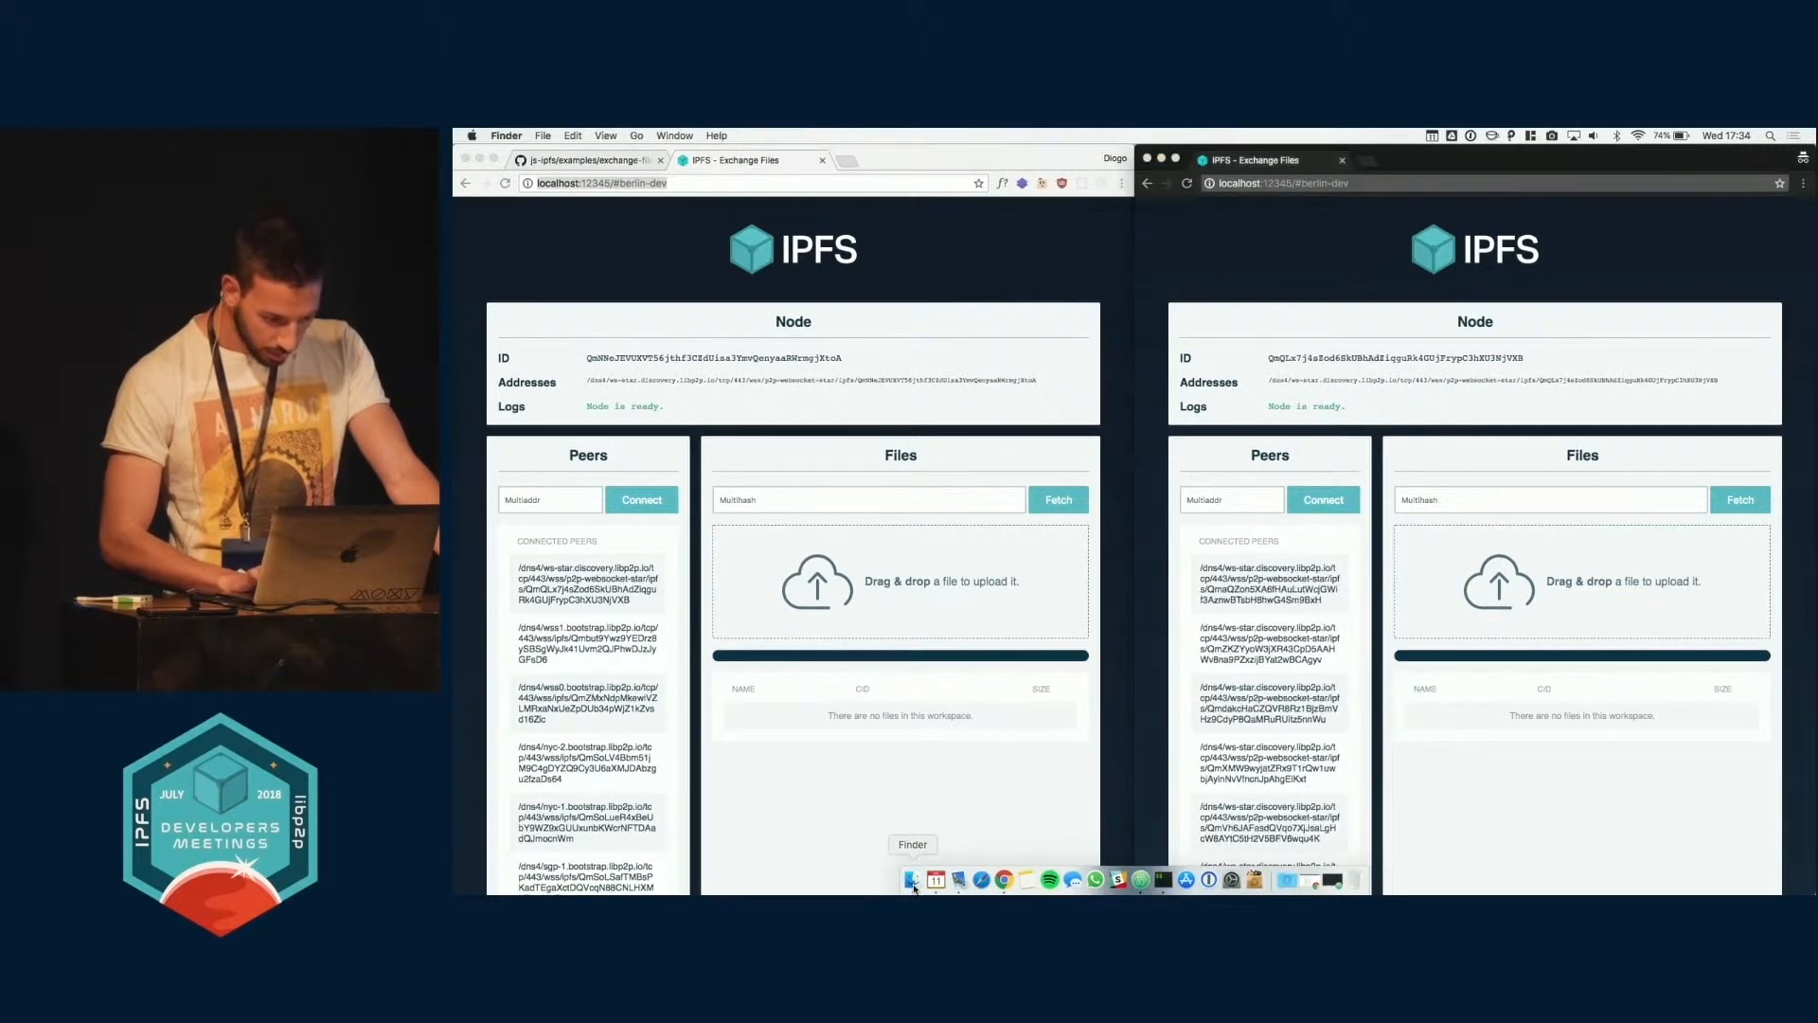
Step: Open a Finder window from the Dock to look for the image file
left_click(915, 880)
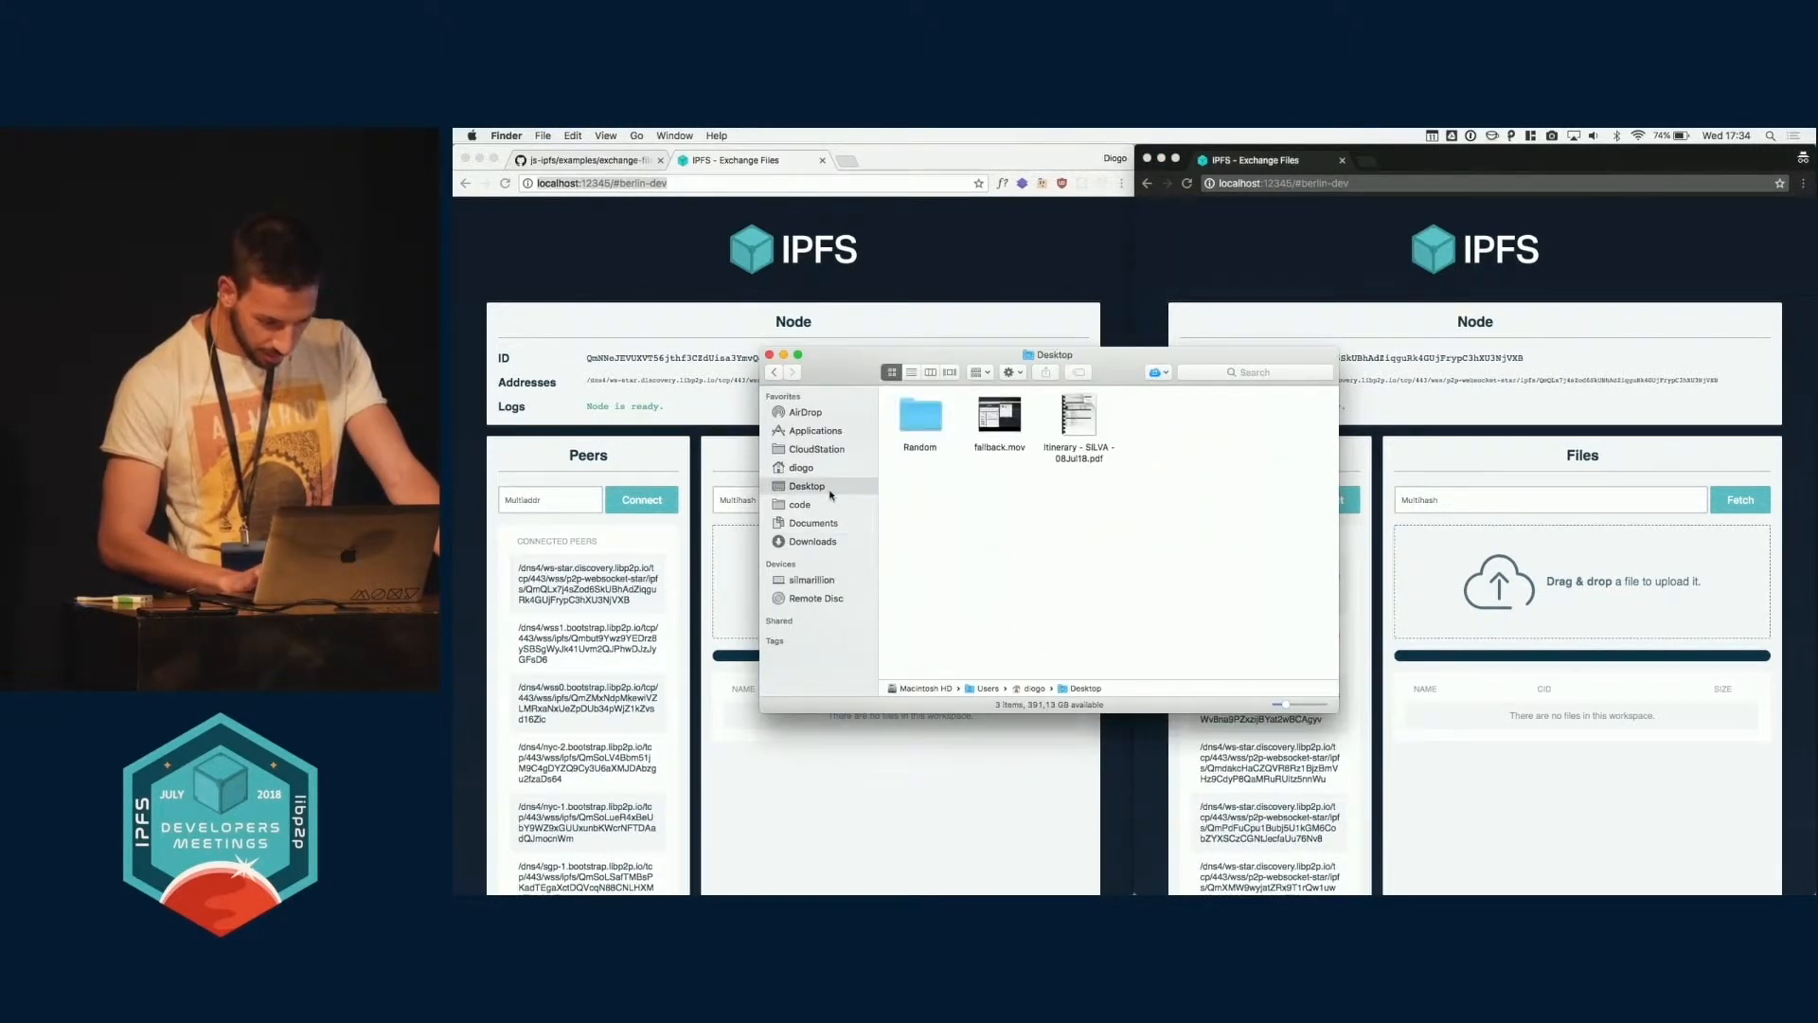
Step: Open a folder in Finder to locate ipfs.png for sharing
double_click(920, 413)
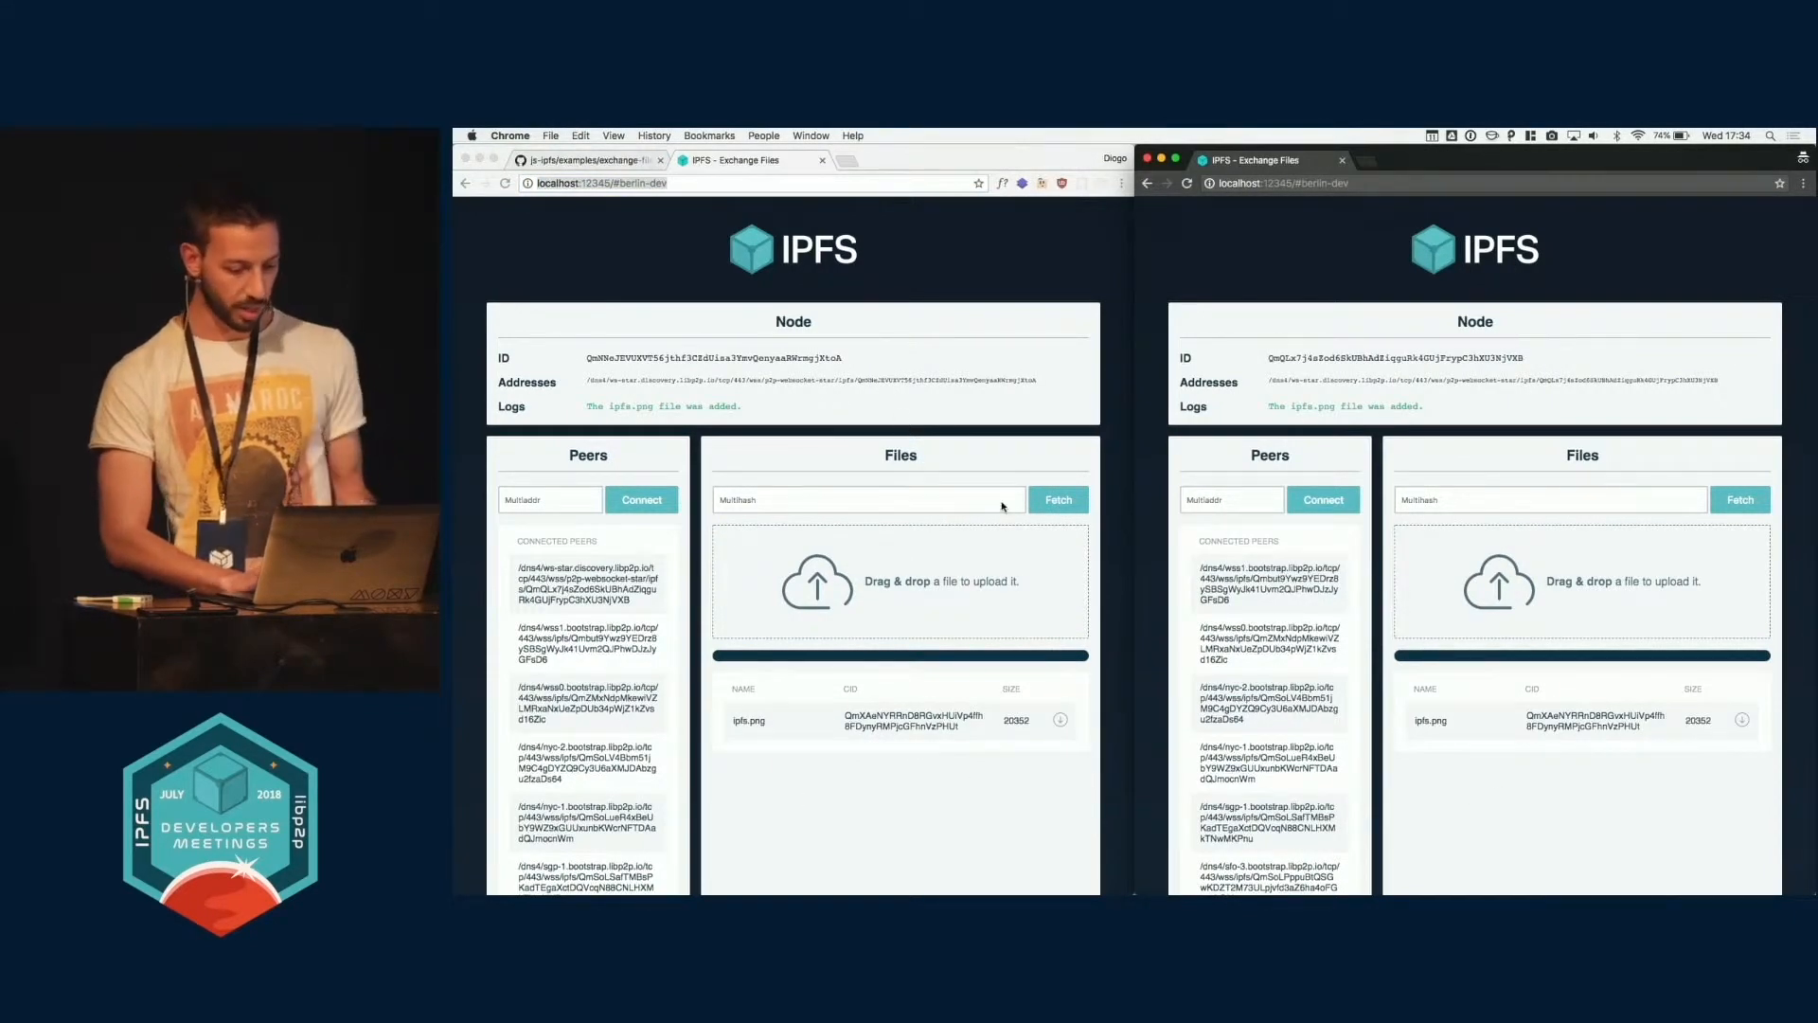
mouse_move(1055, 640)
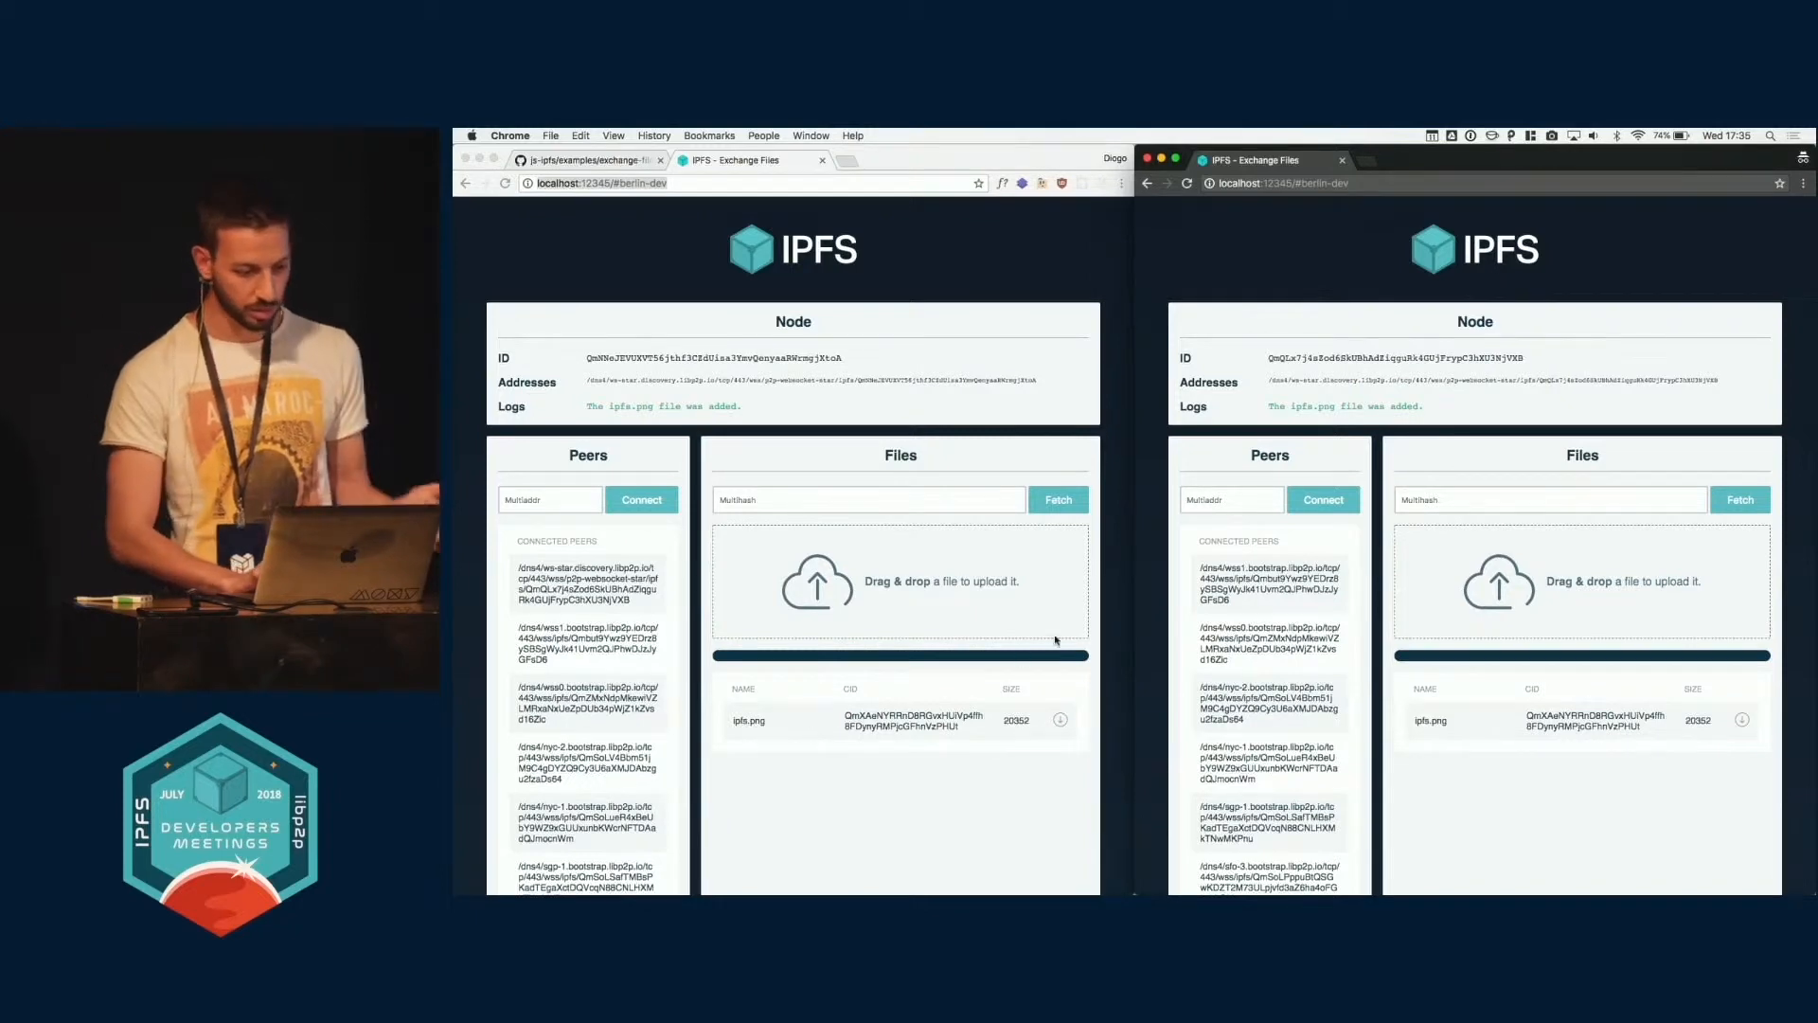
mouse_move(864, 265)
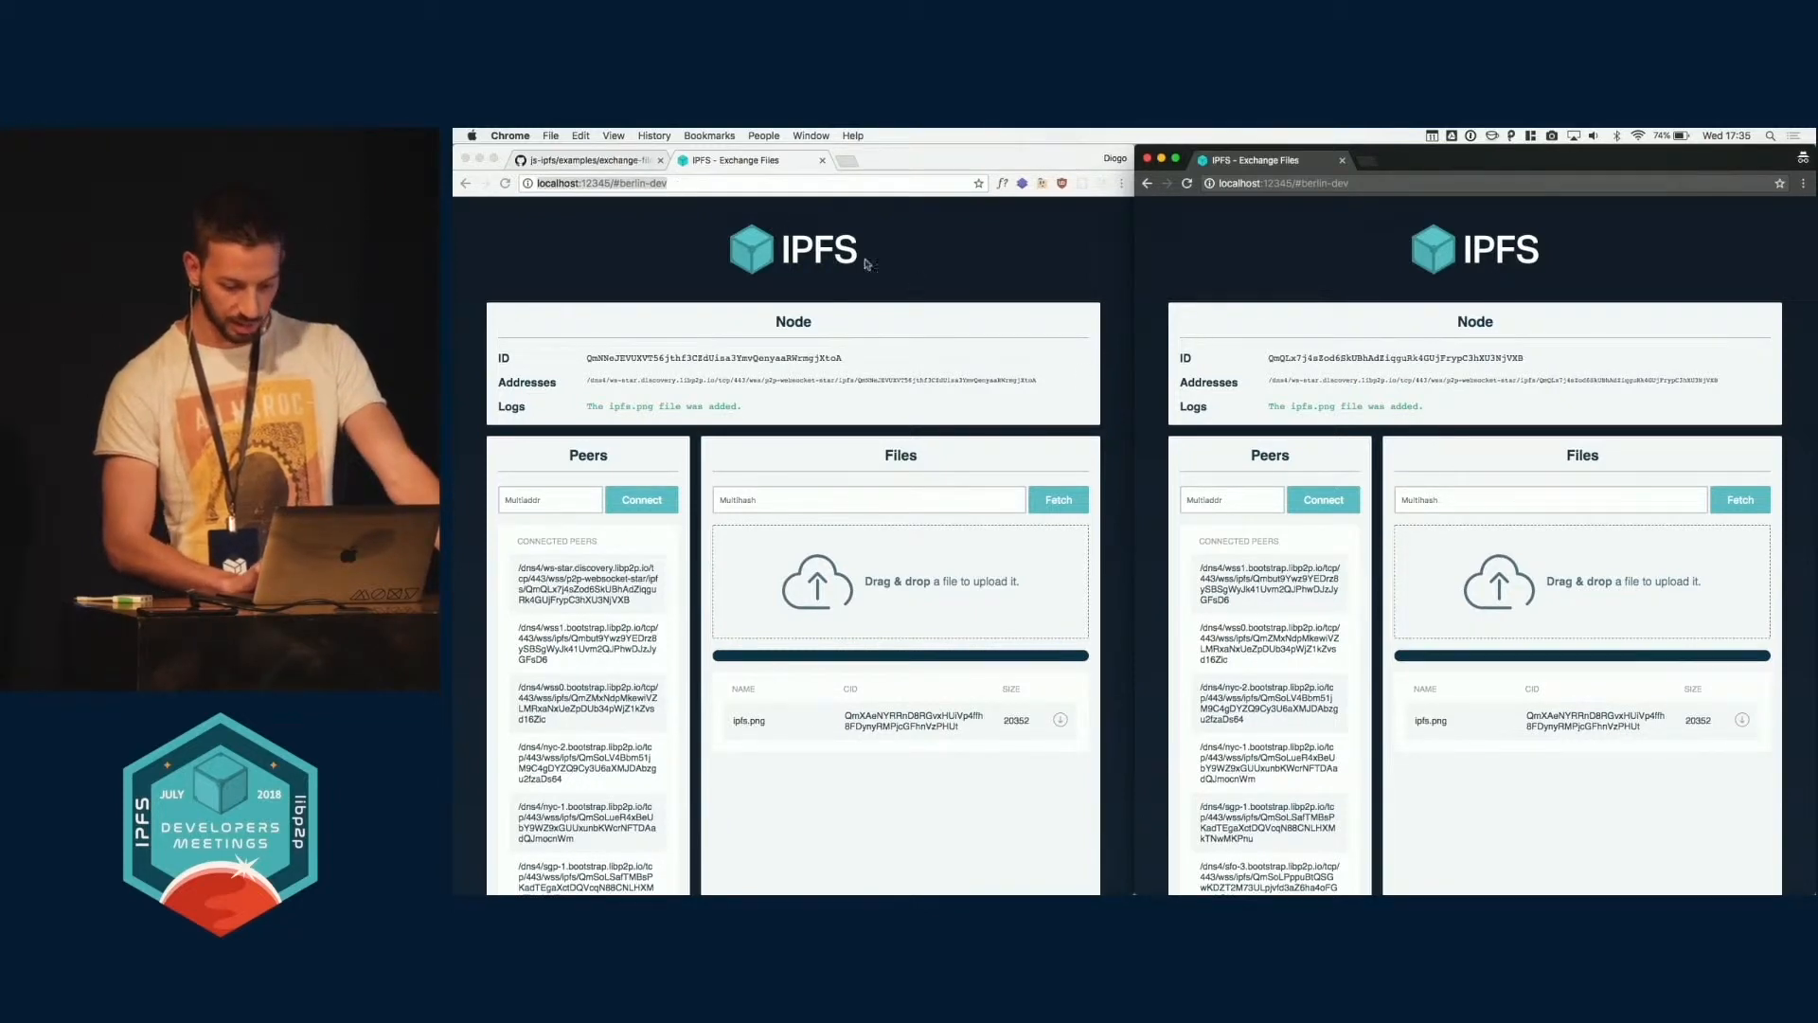